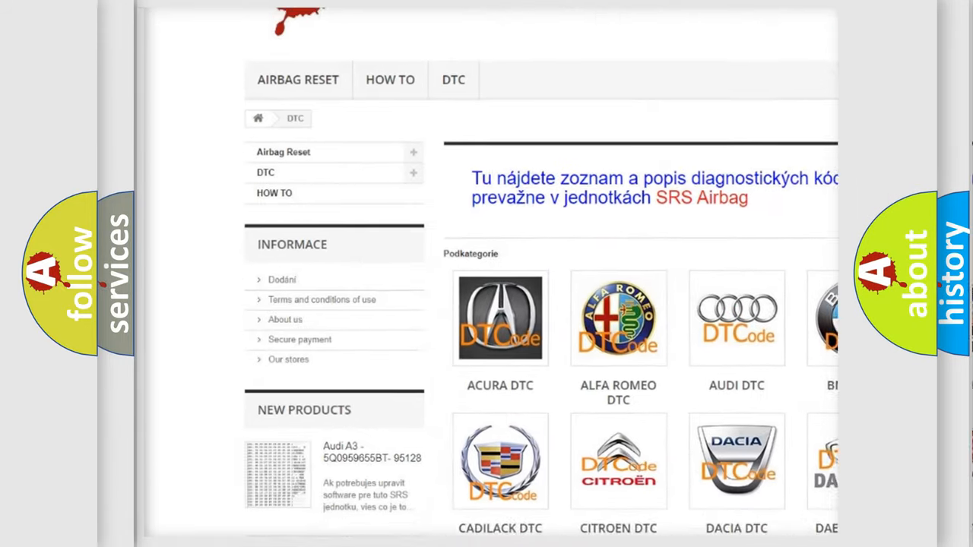
scroll("down", 3)
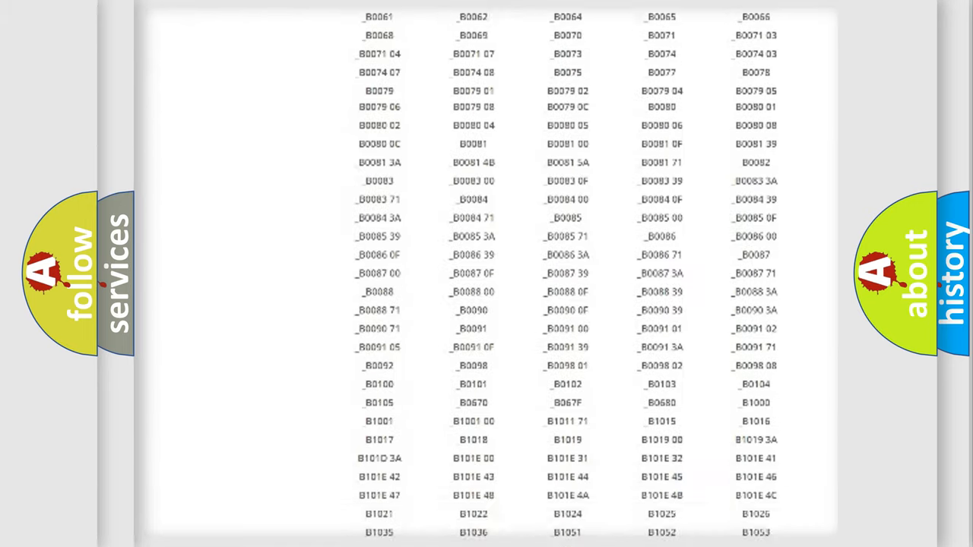
scroll("up", 3)
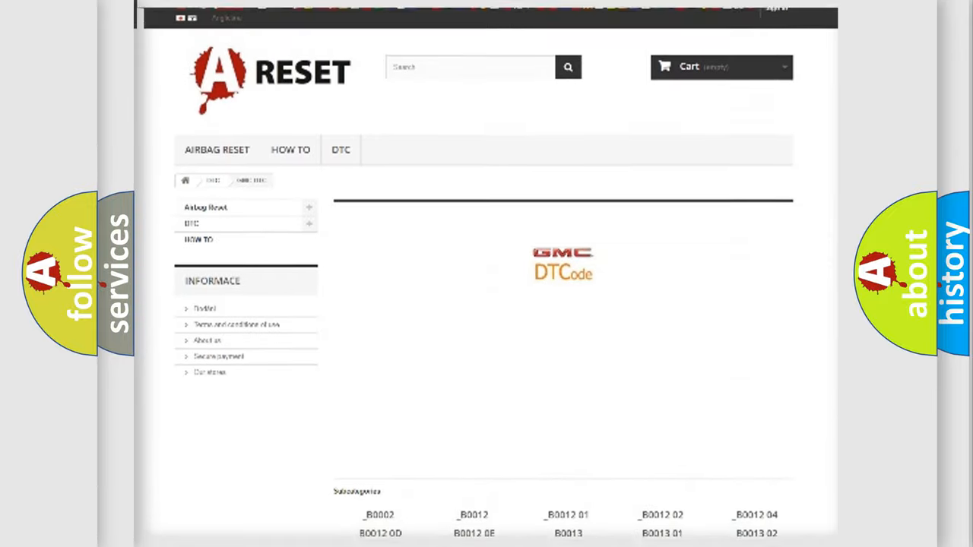